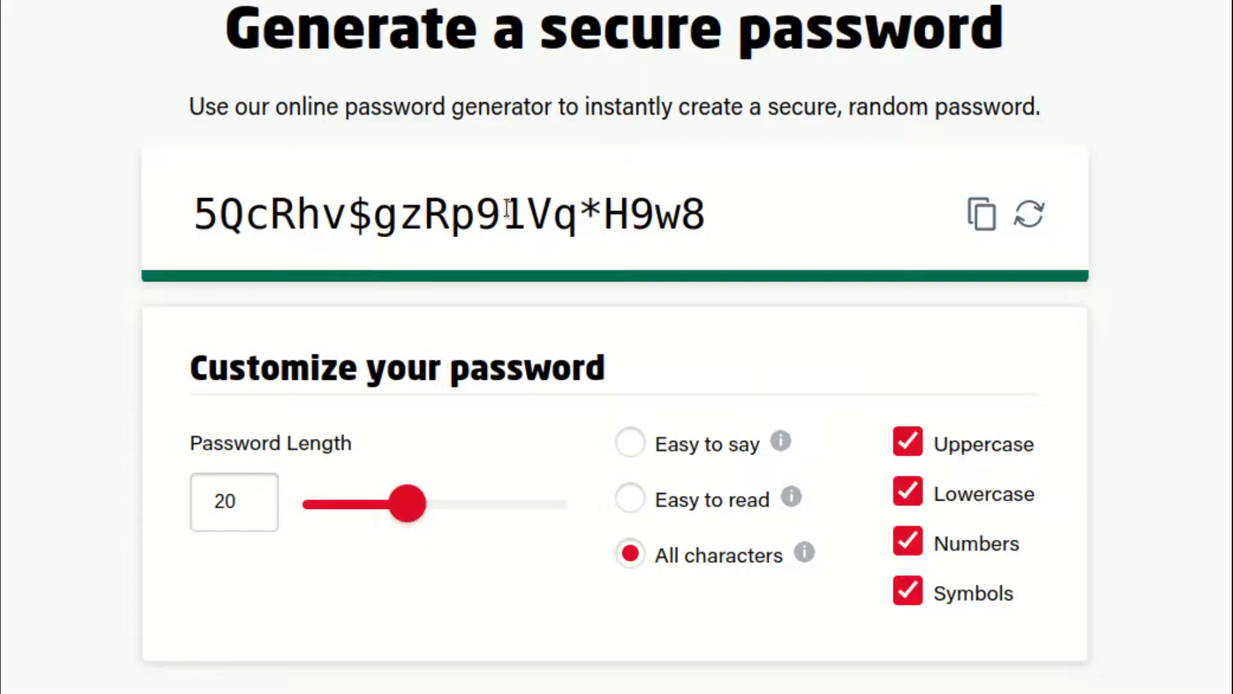
mouse_move(539, 335)
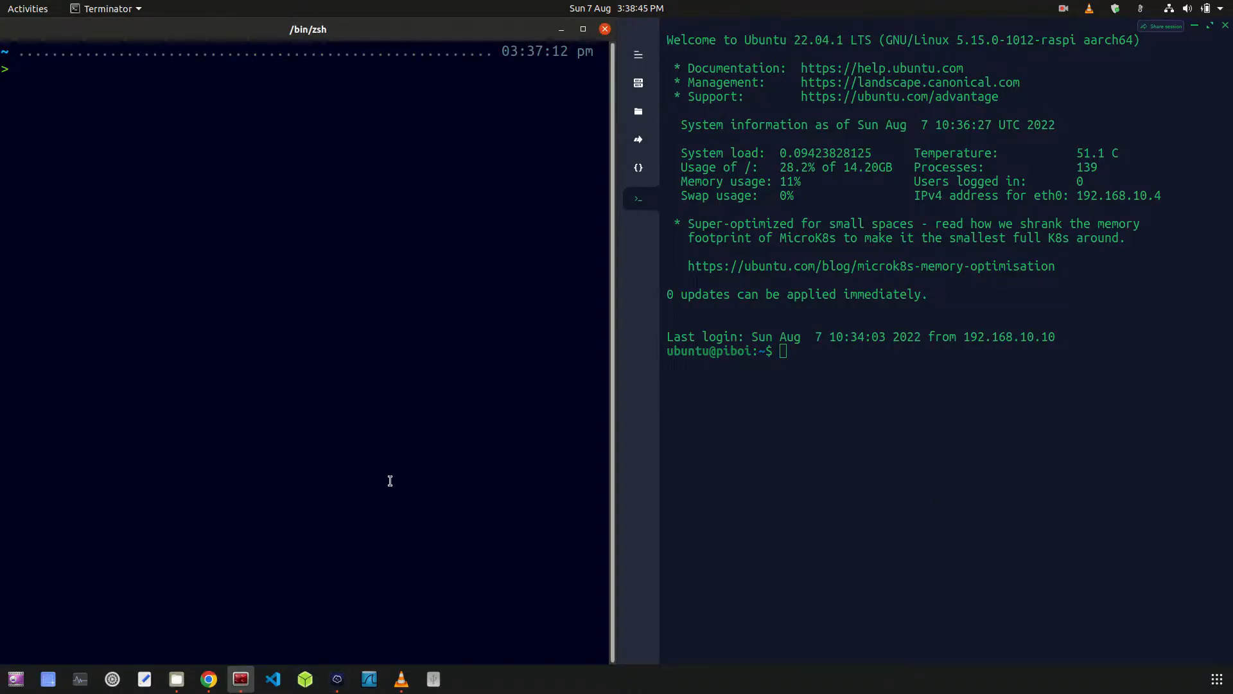
Run ssh-keygen to create an RSA key pair at the default id_rsa location
text(ssh)
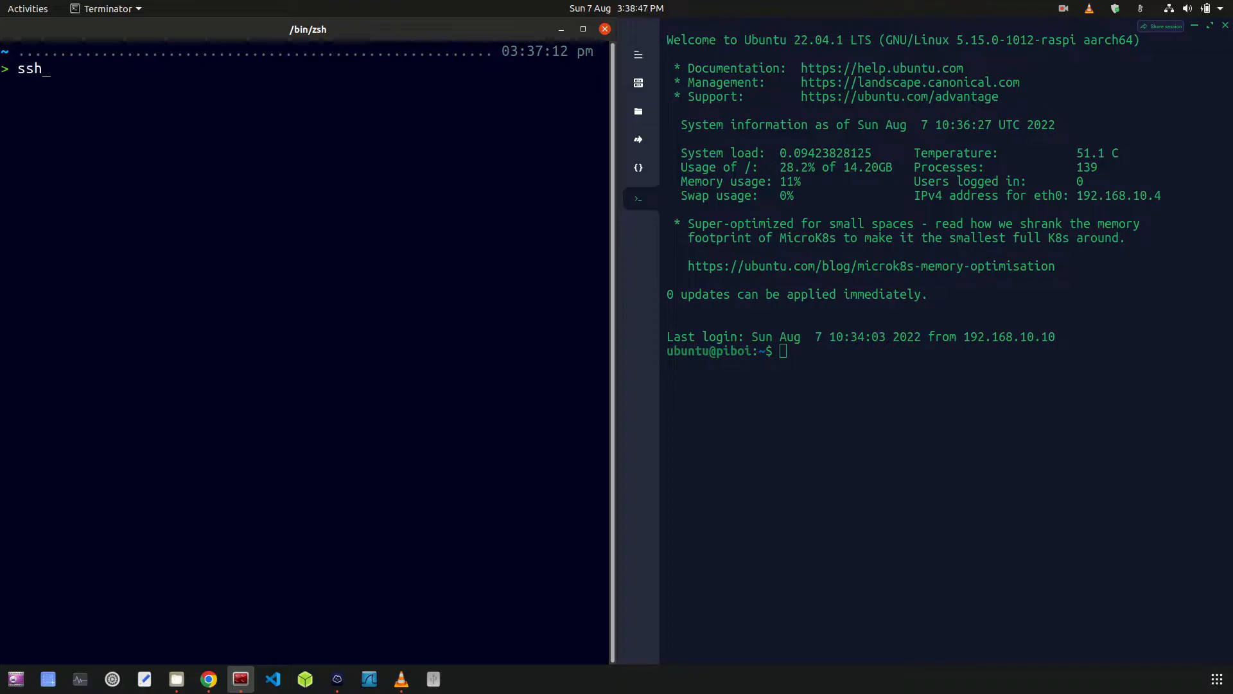
text(-key)
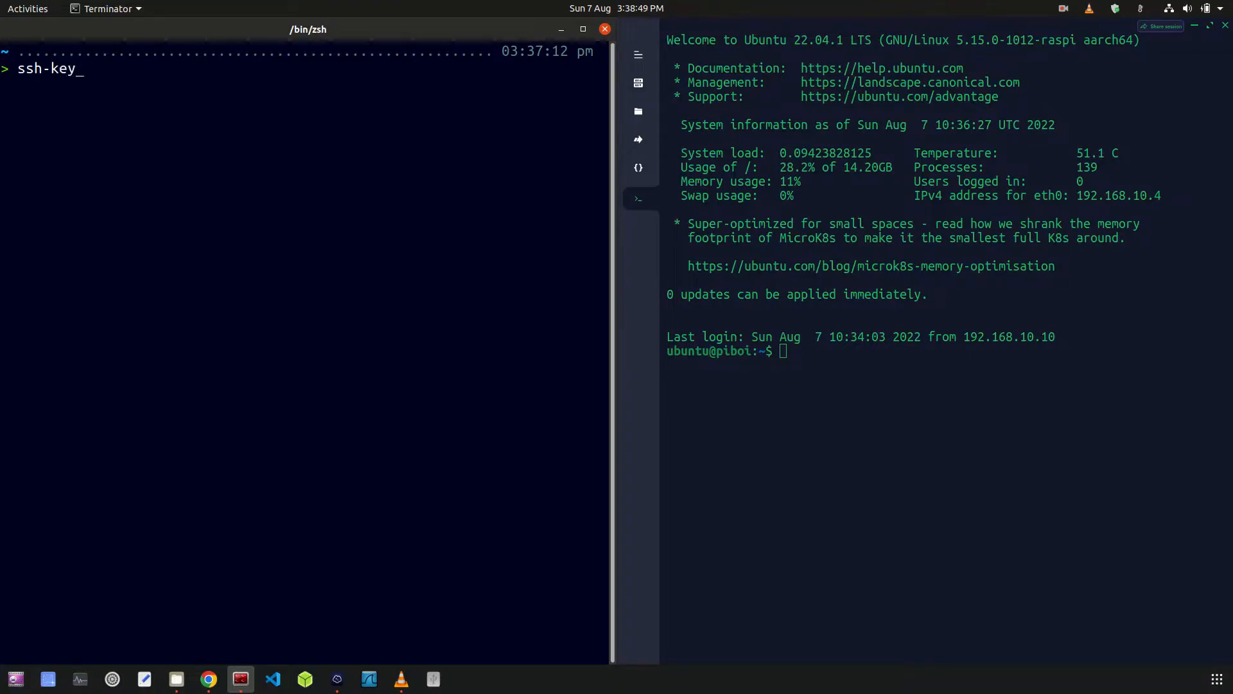
text(gen)
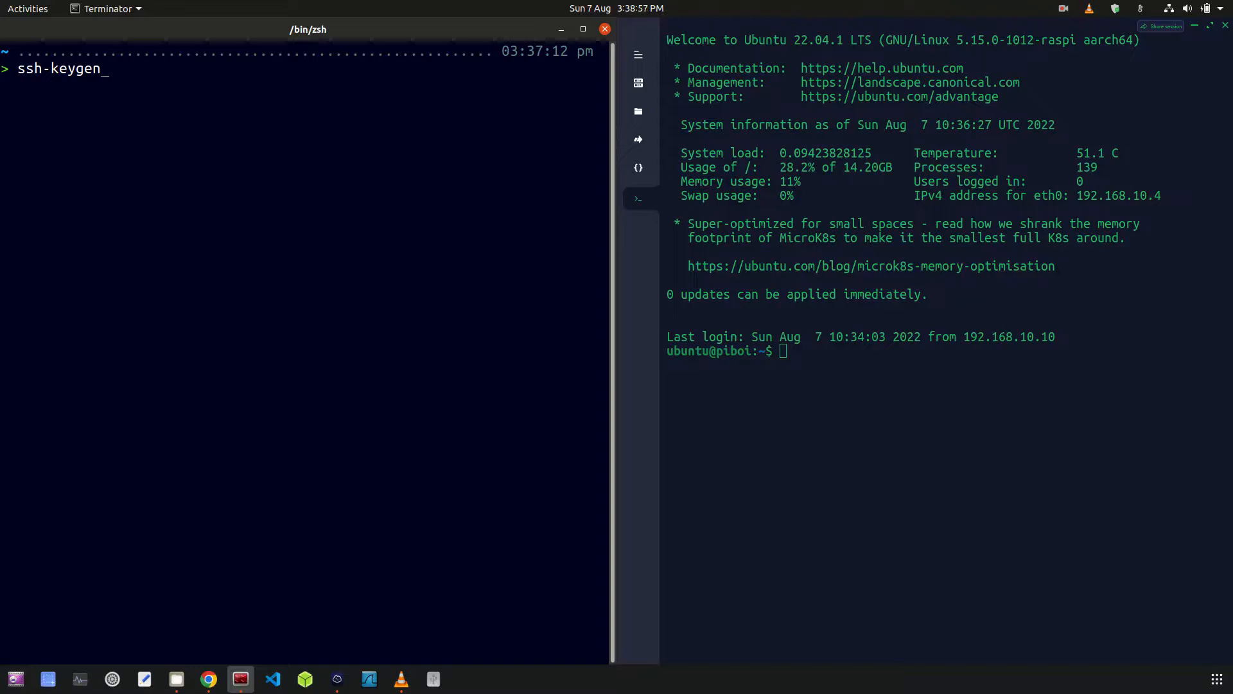
key(Return)
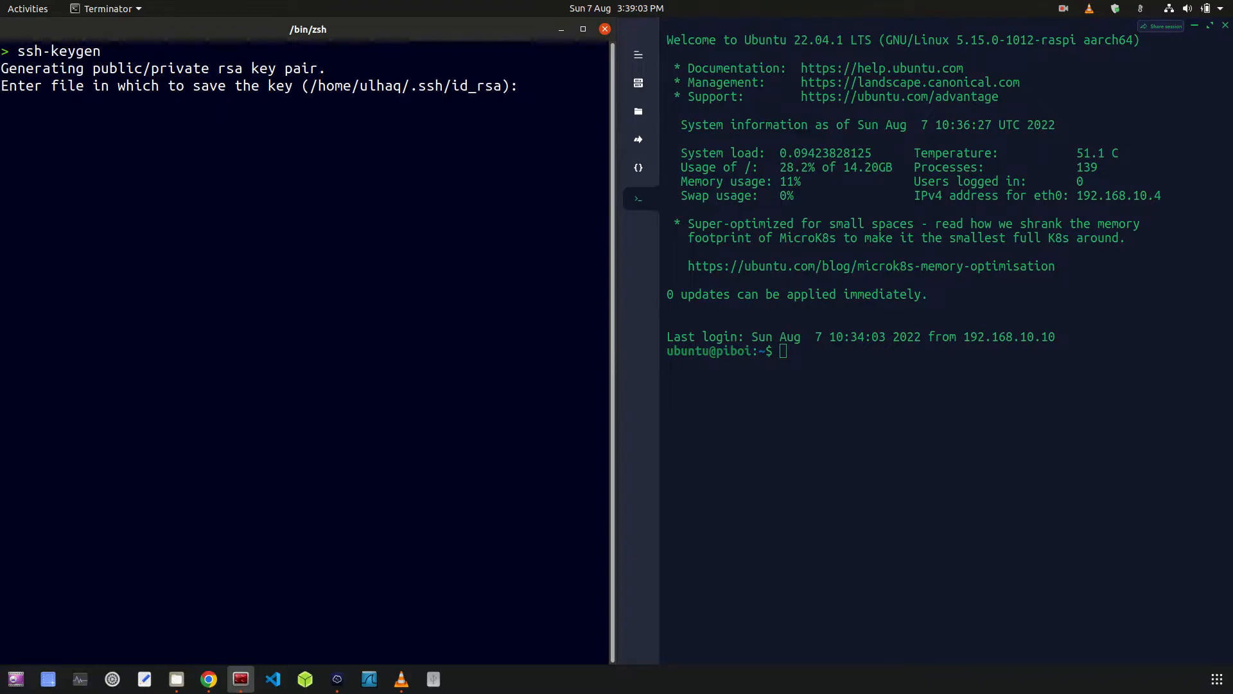
mouse_move(1035, 18)
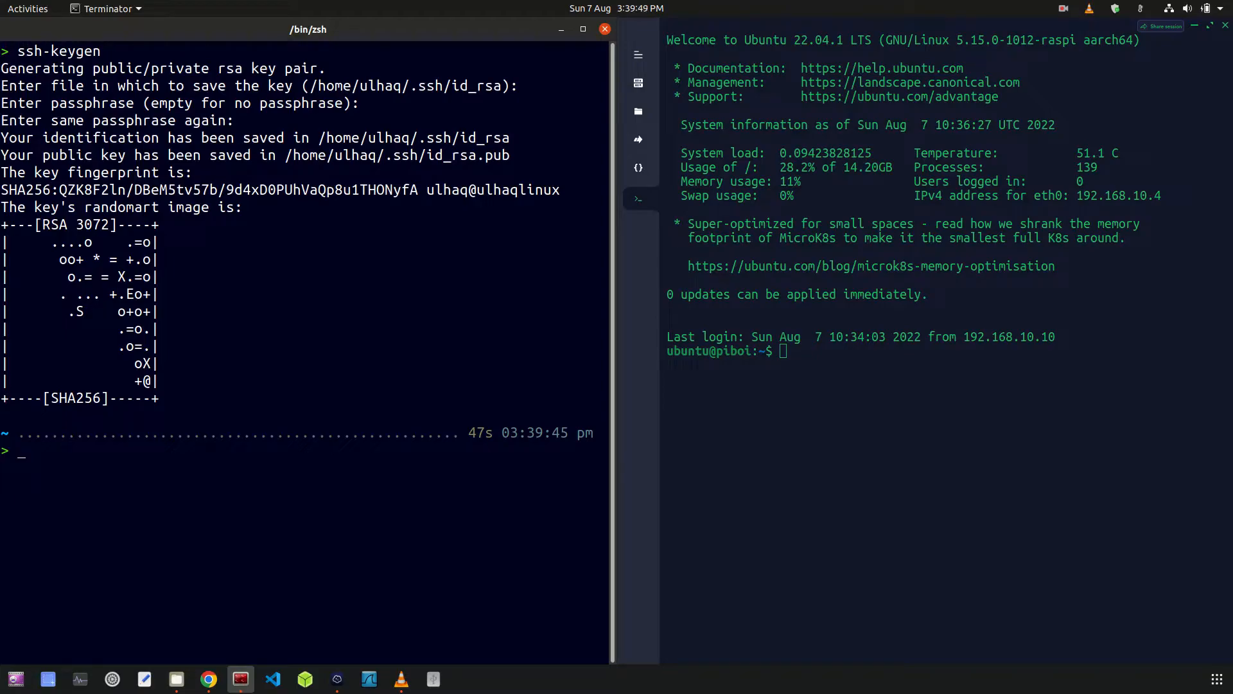
List .ssh with ls -l and highlight the new id_rsa and id_rsa.pub files
text(ls -l)
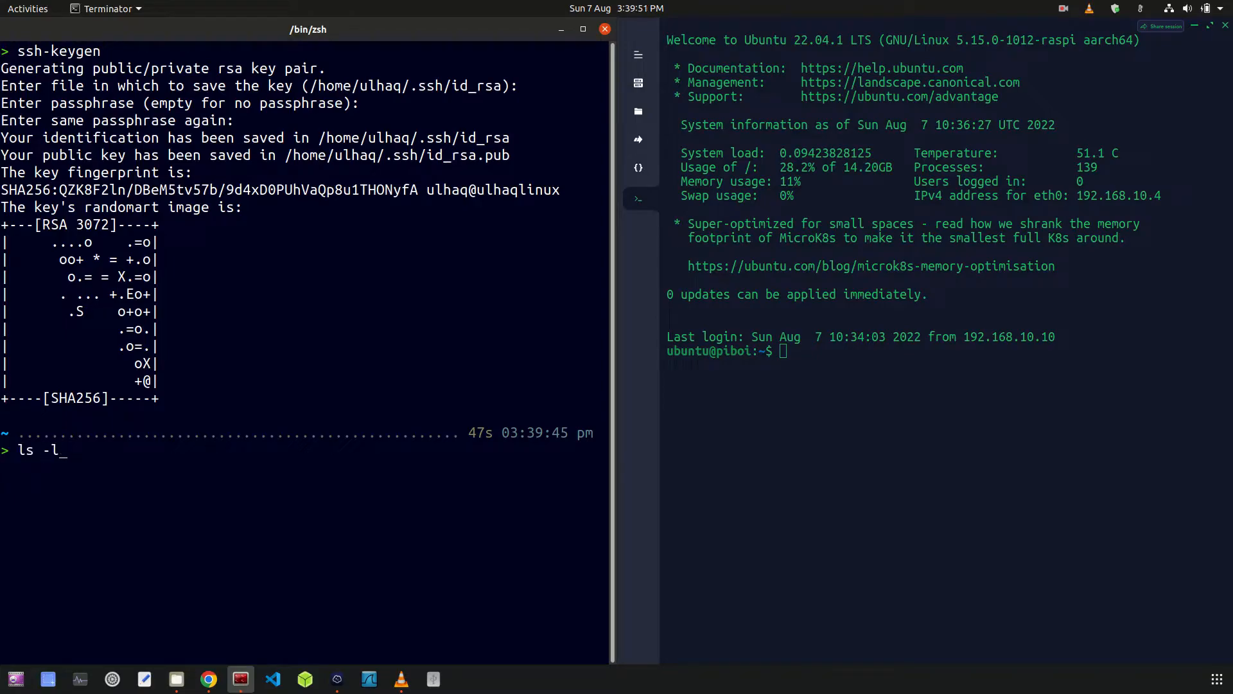
text(.ssh)
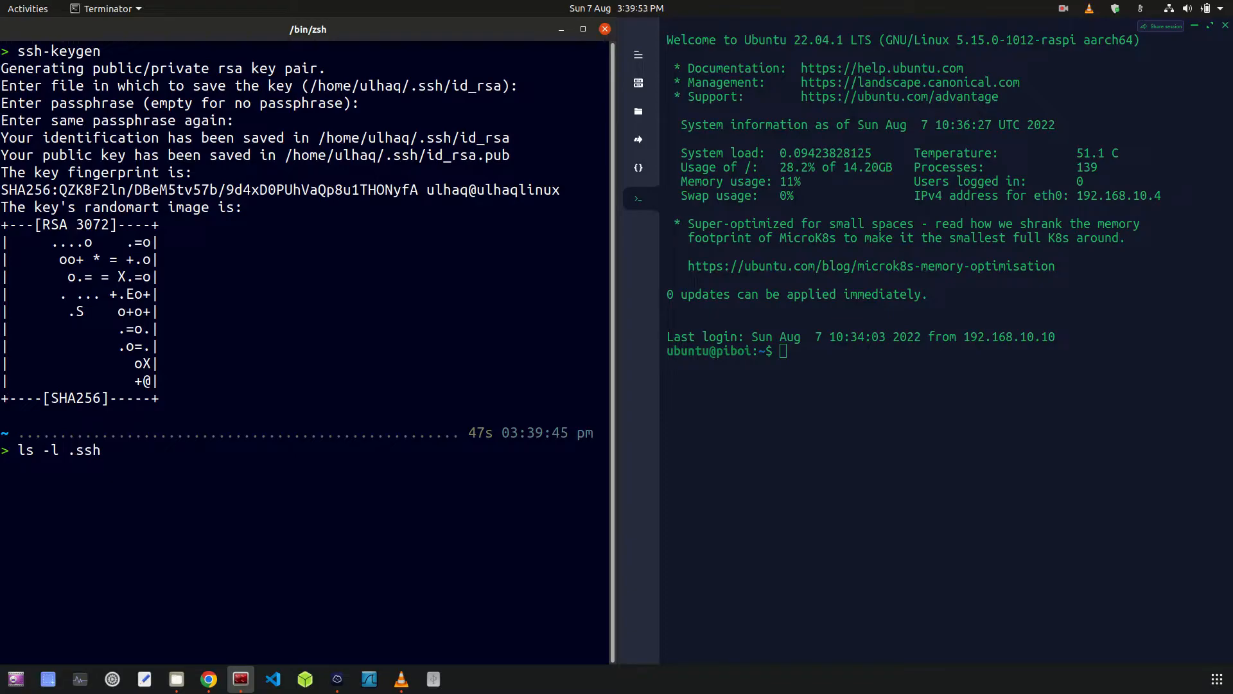
key(Return)
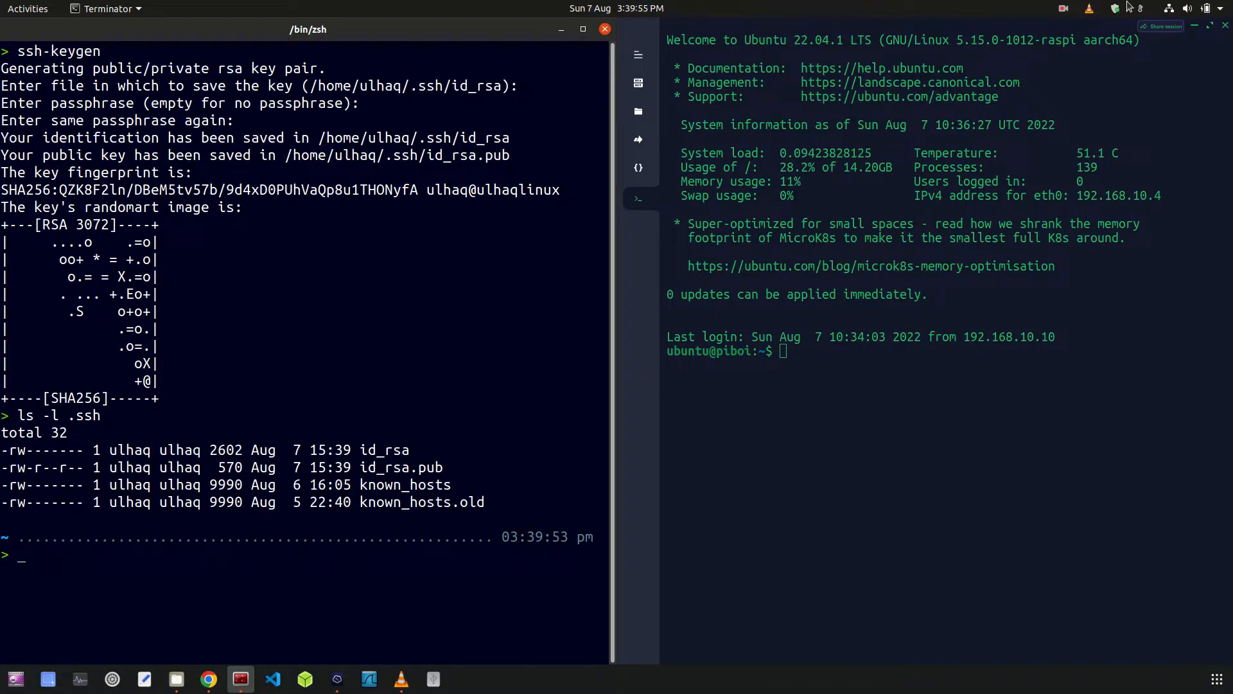
drag(360, 450, 460, 468)
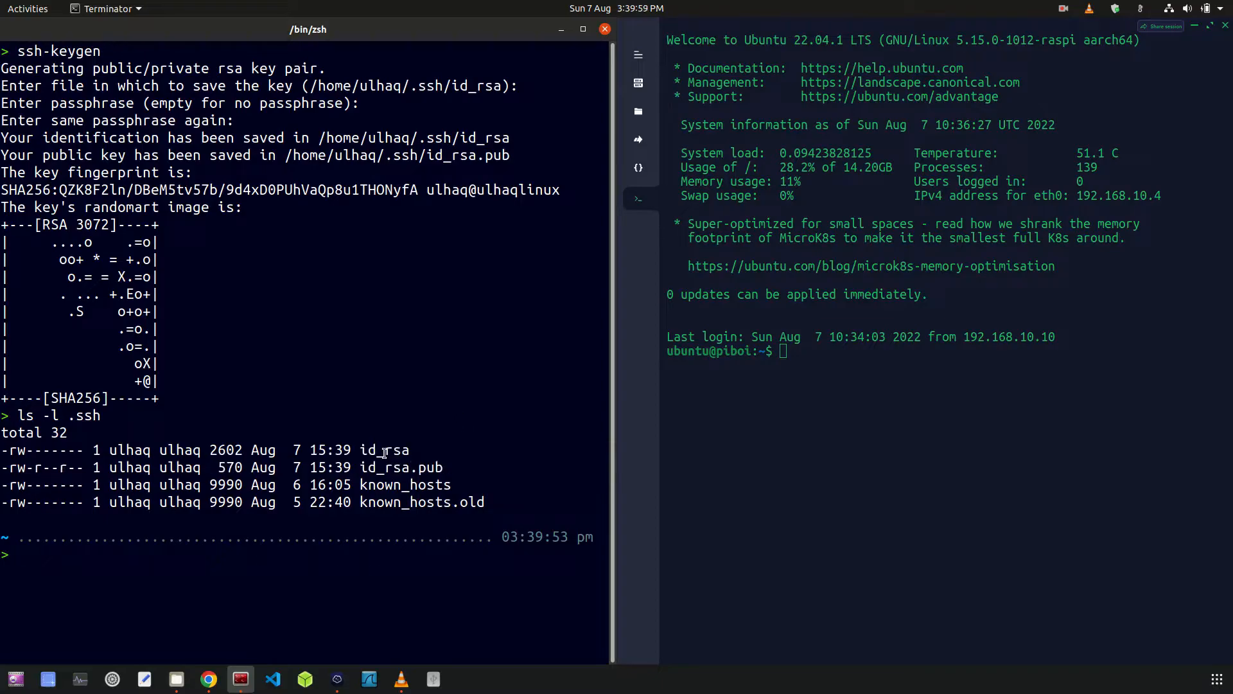
double_click(384, 449)
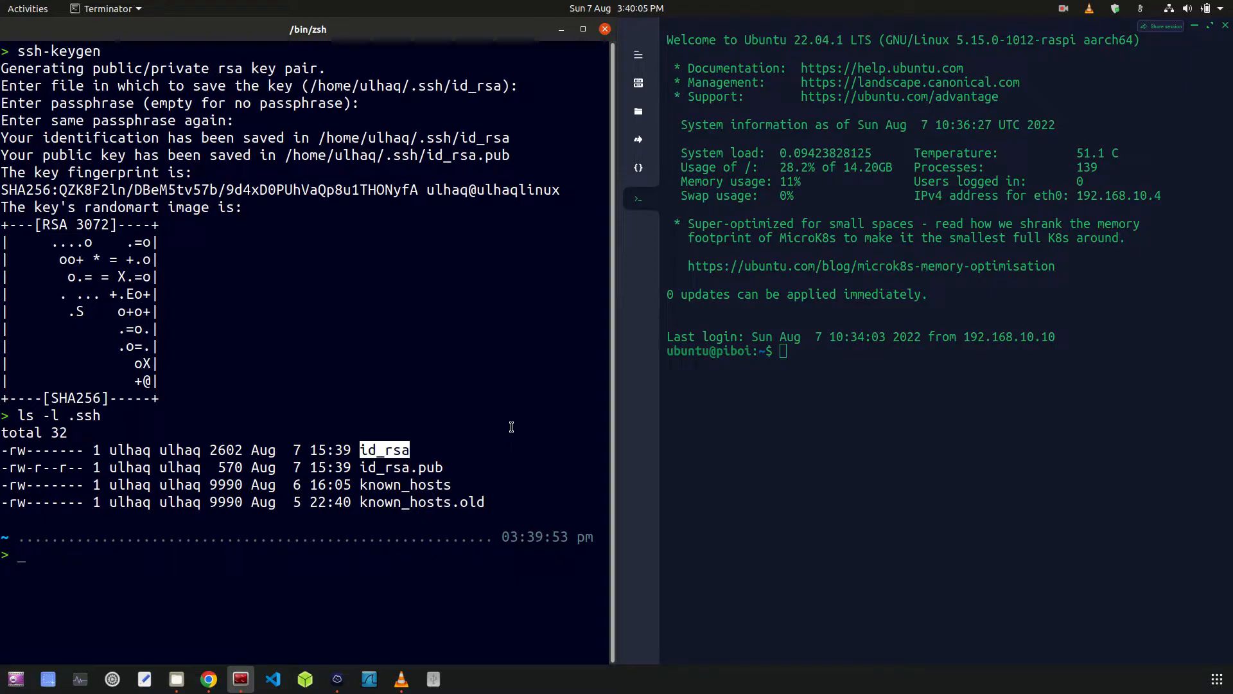
mouse_move(359, 468)
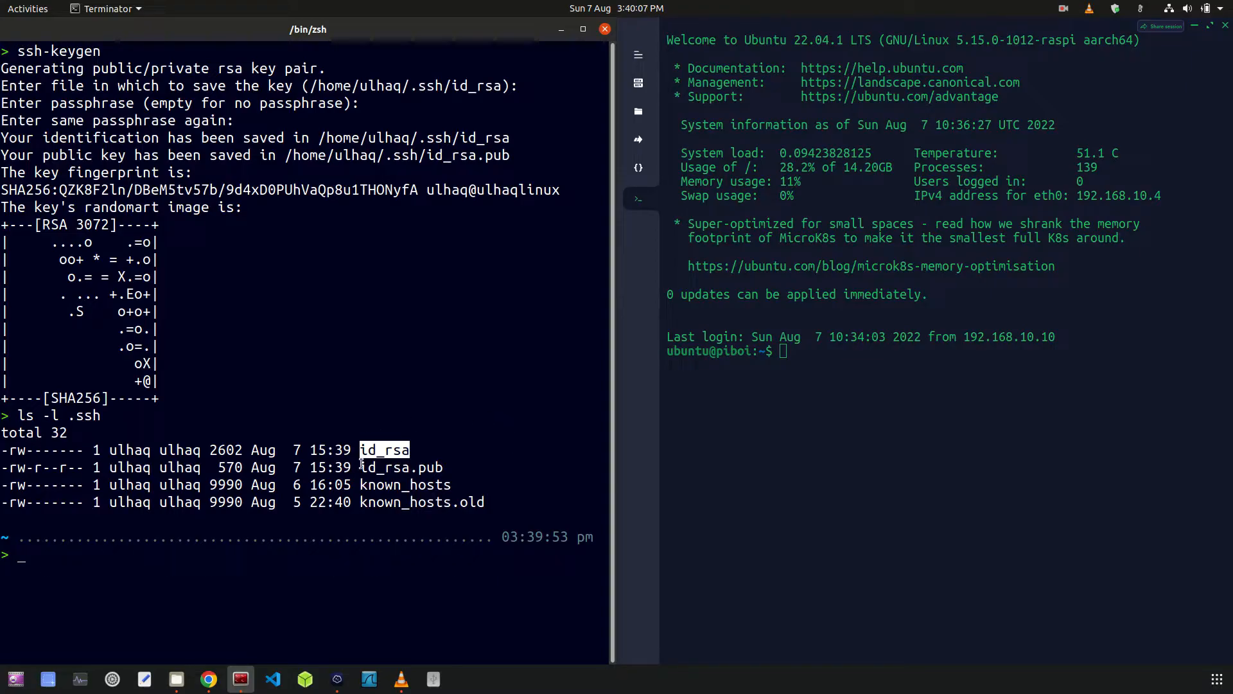
double_click(401, 468)
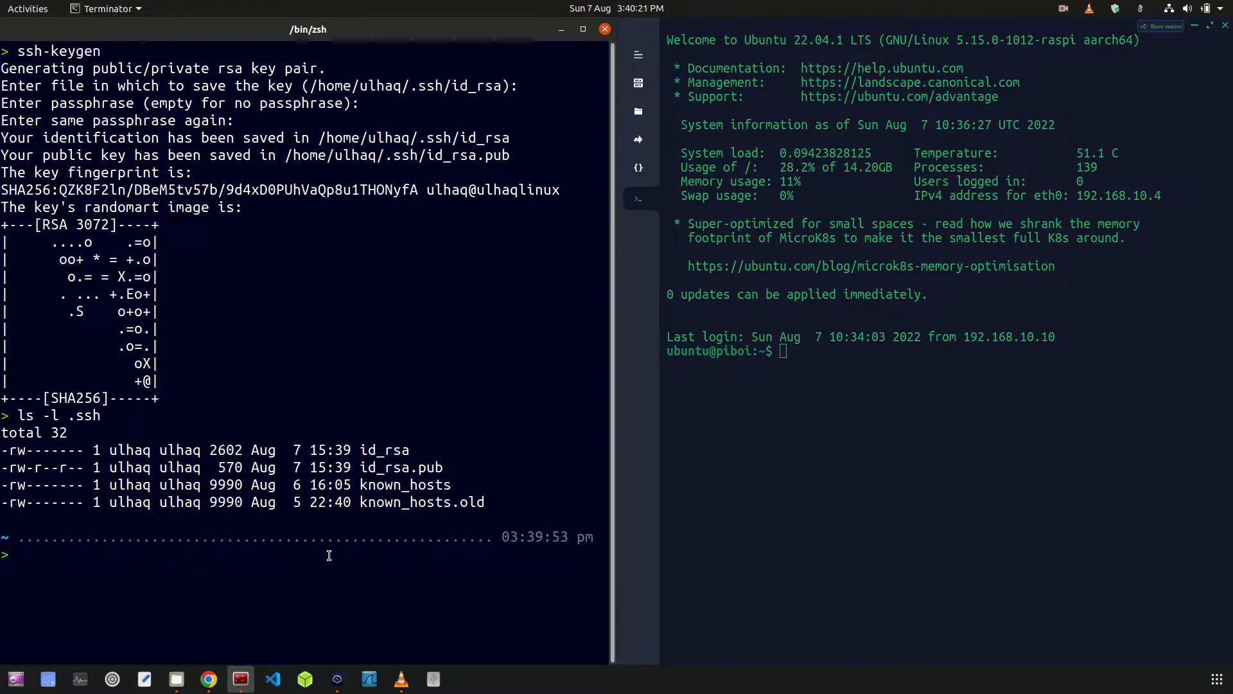
Enter ssh-copy-id at the local prompt without running it yet
text(ssh-co)
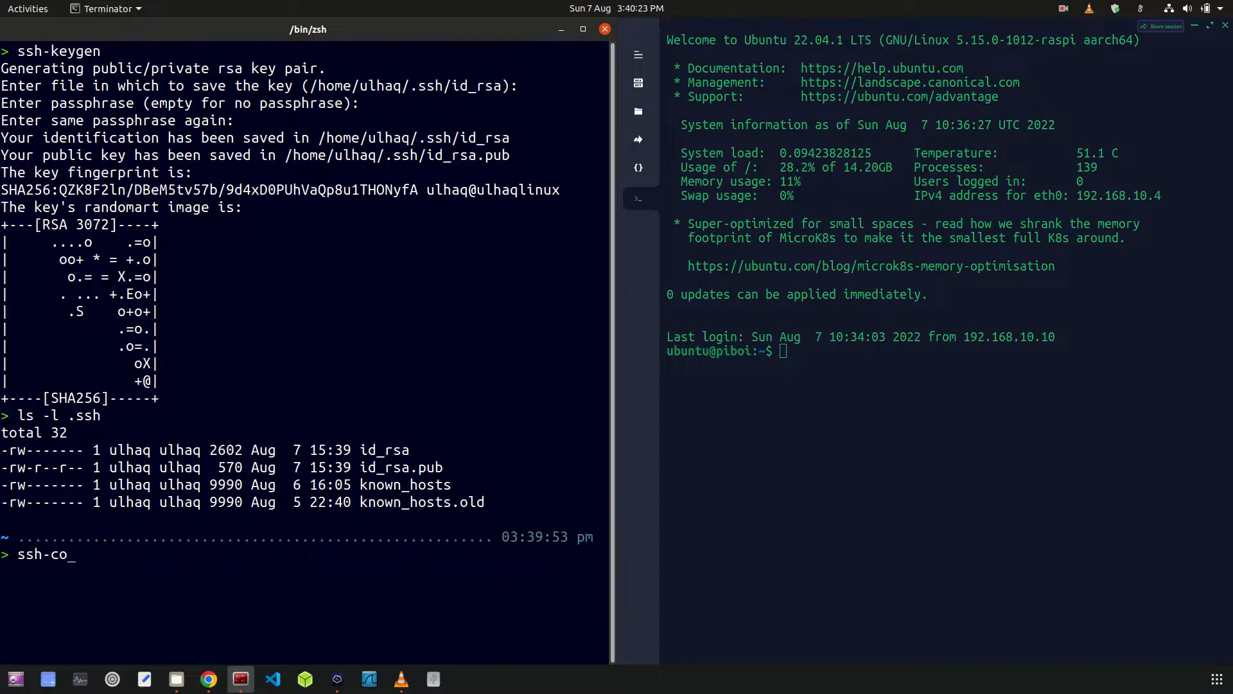
text(py-id)
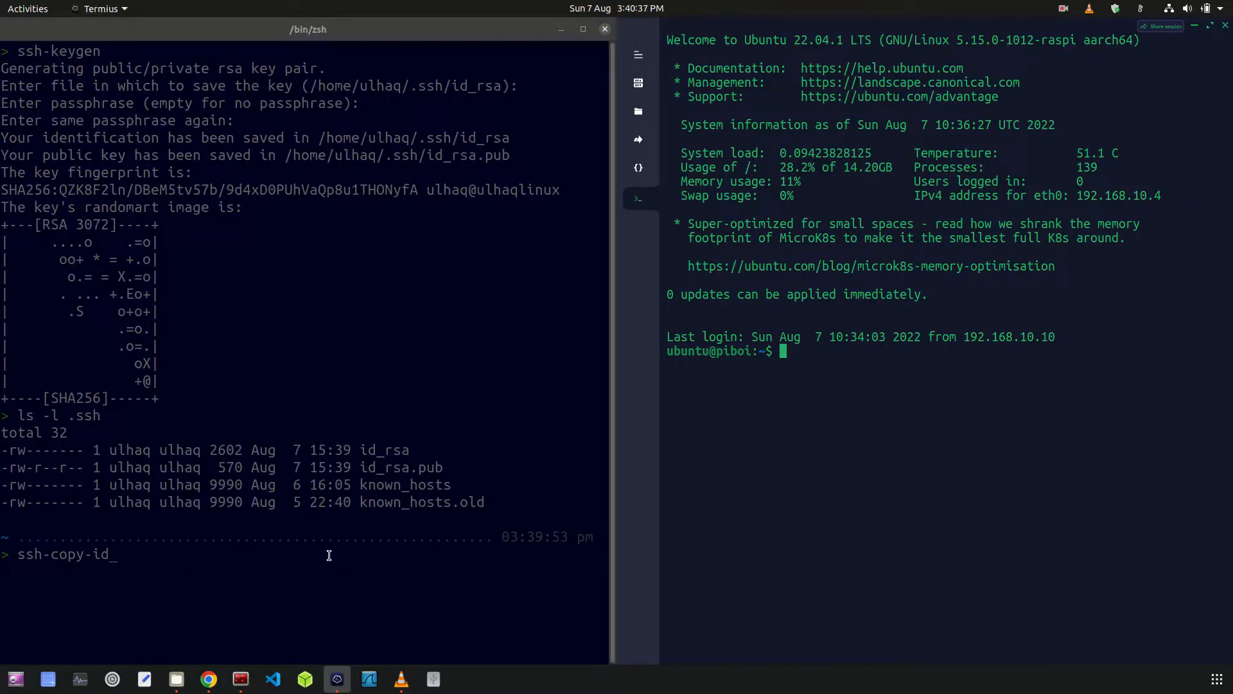
On the Pi, enter .ssh and print authorized_keys, which is empty
text(cd .ssh)
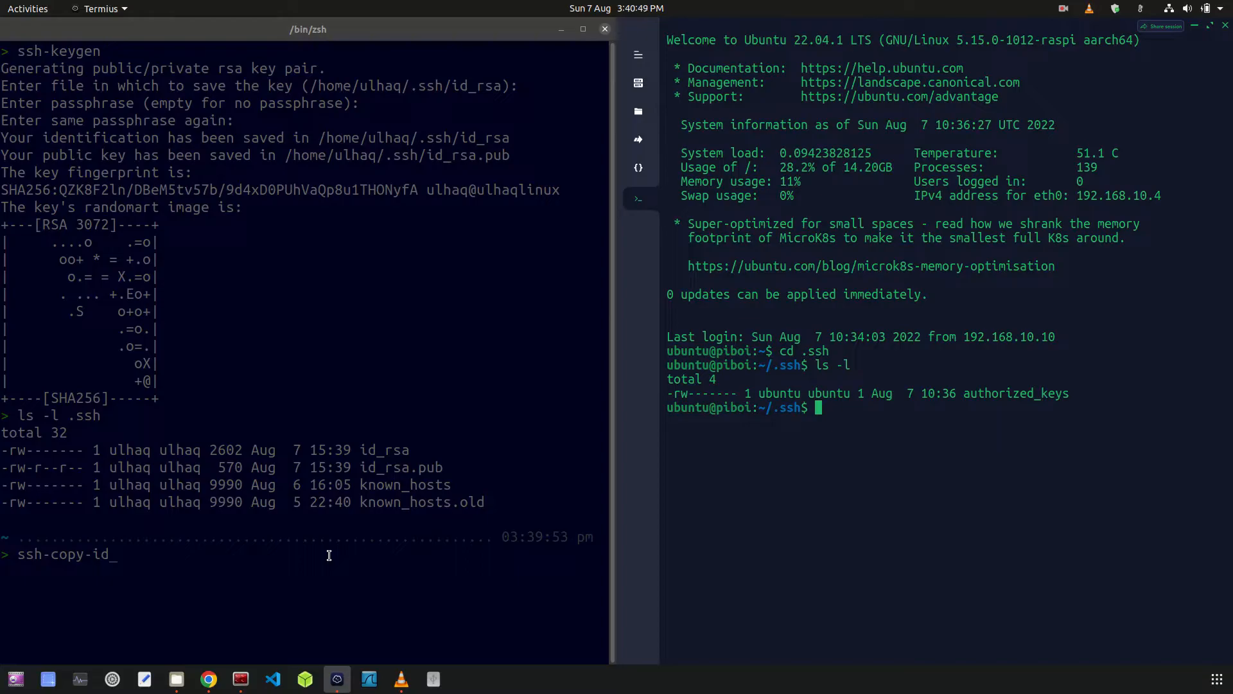
text(cat au)
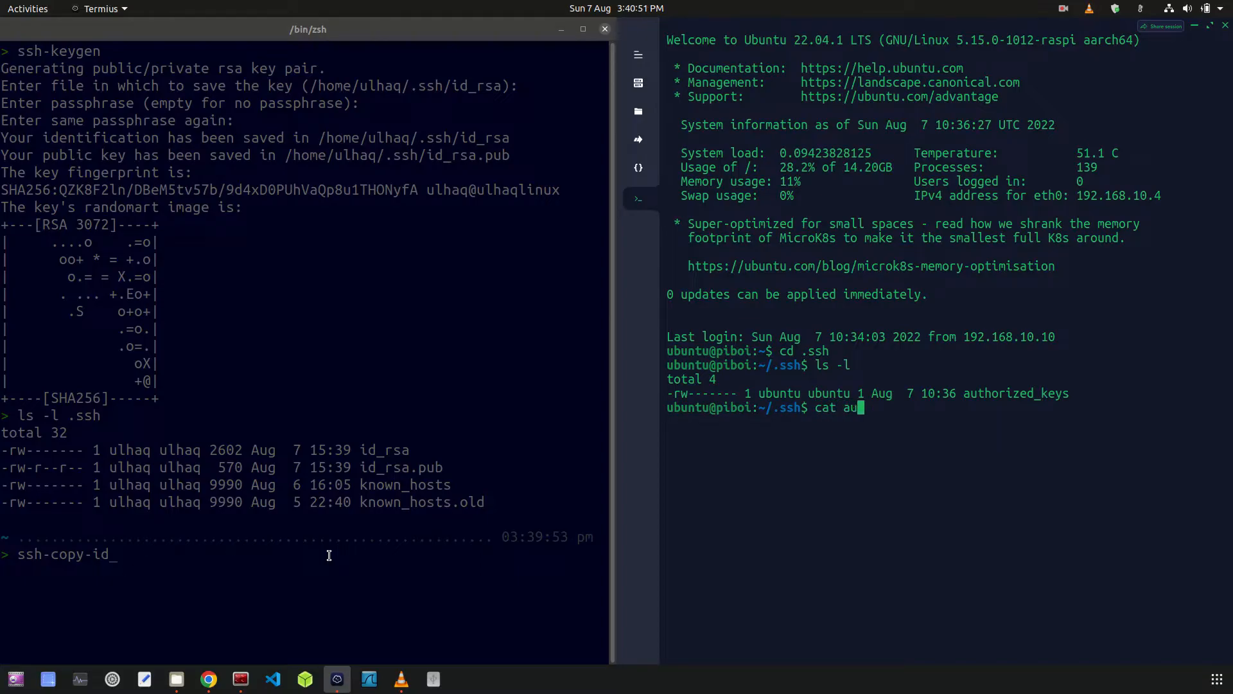
text(thorized_keys)
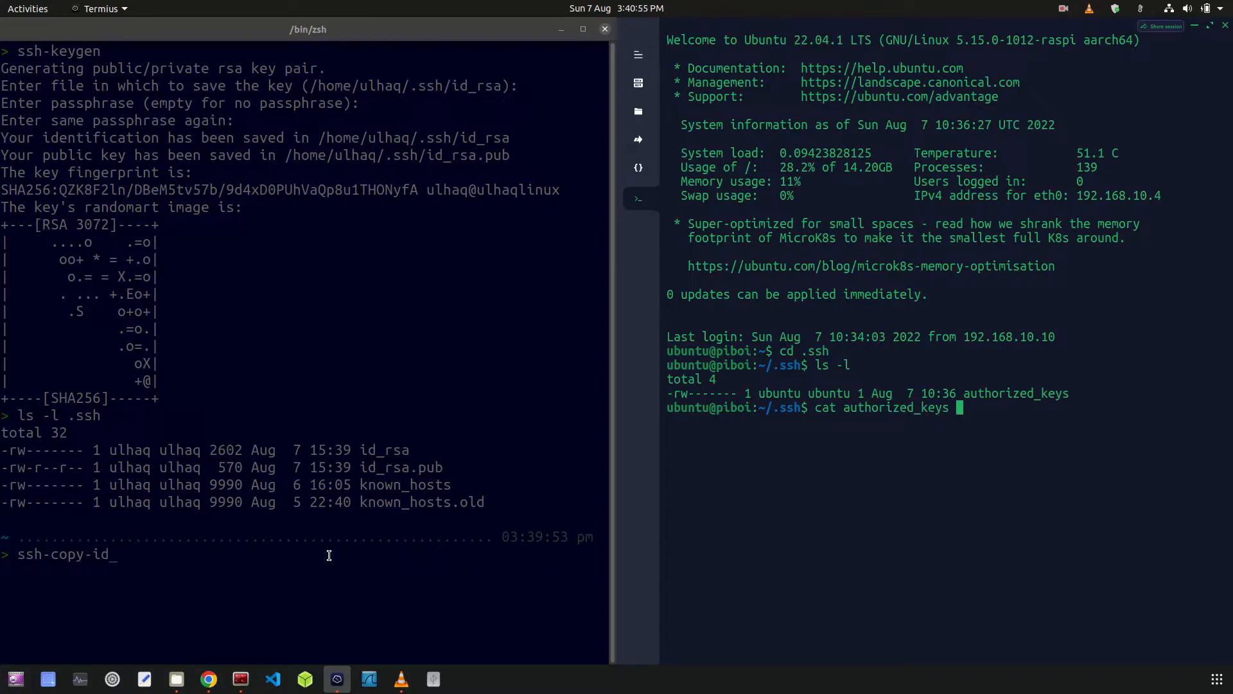
key(Return)
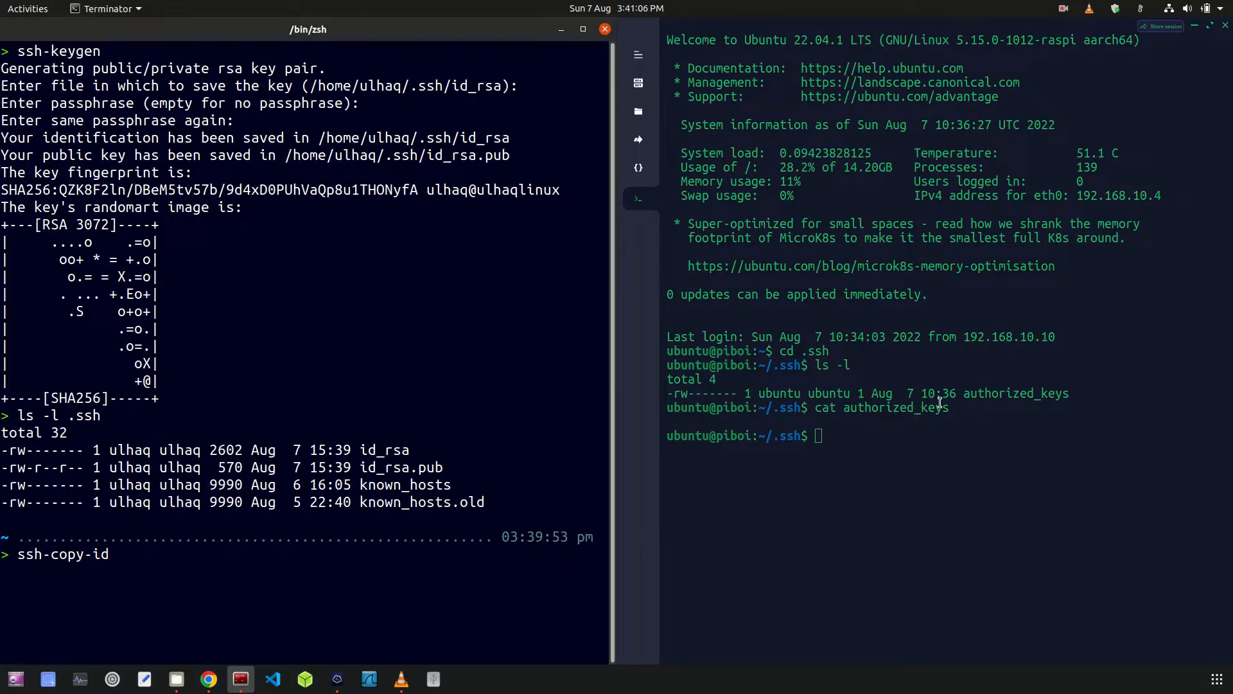
mouse_move(243, 640)
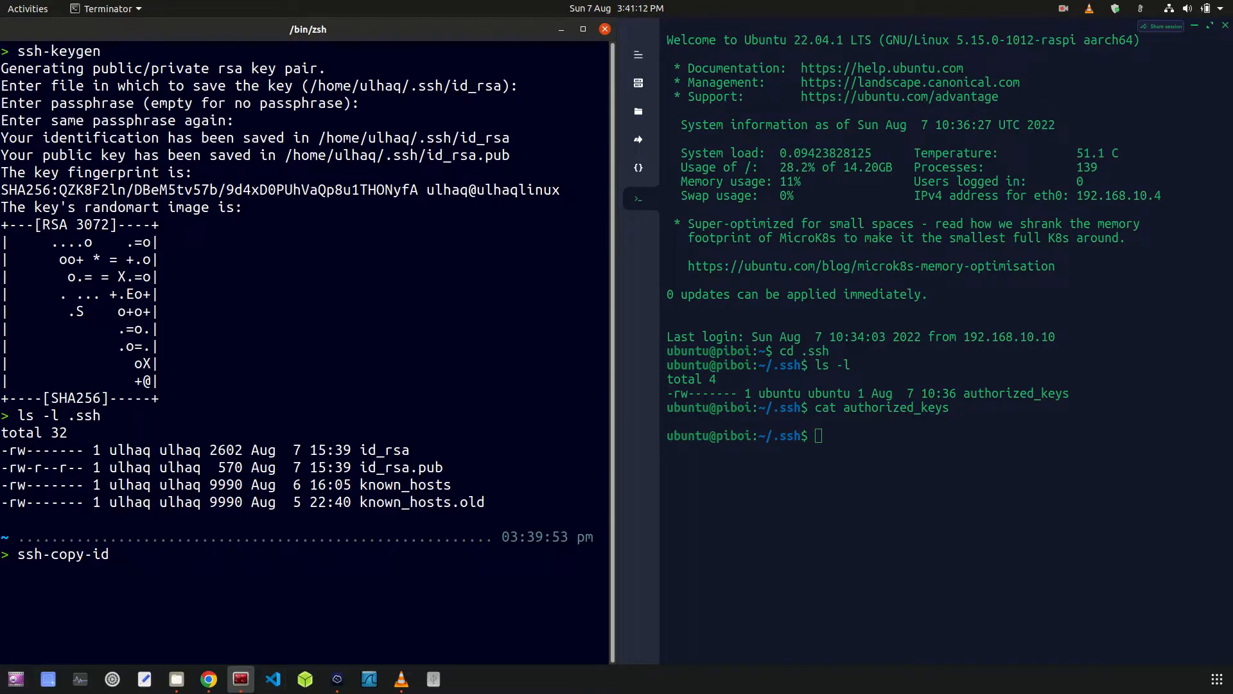
text(-i)
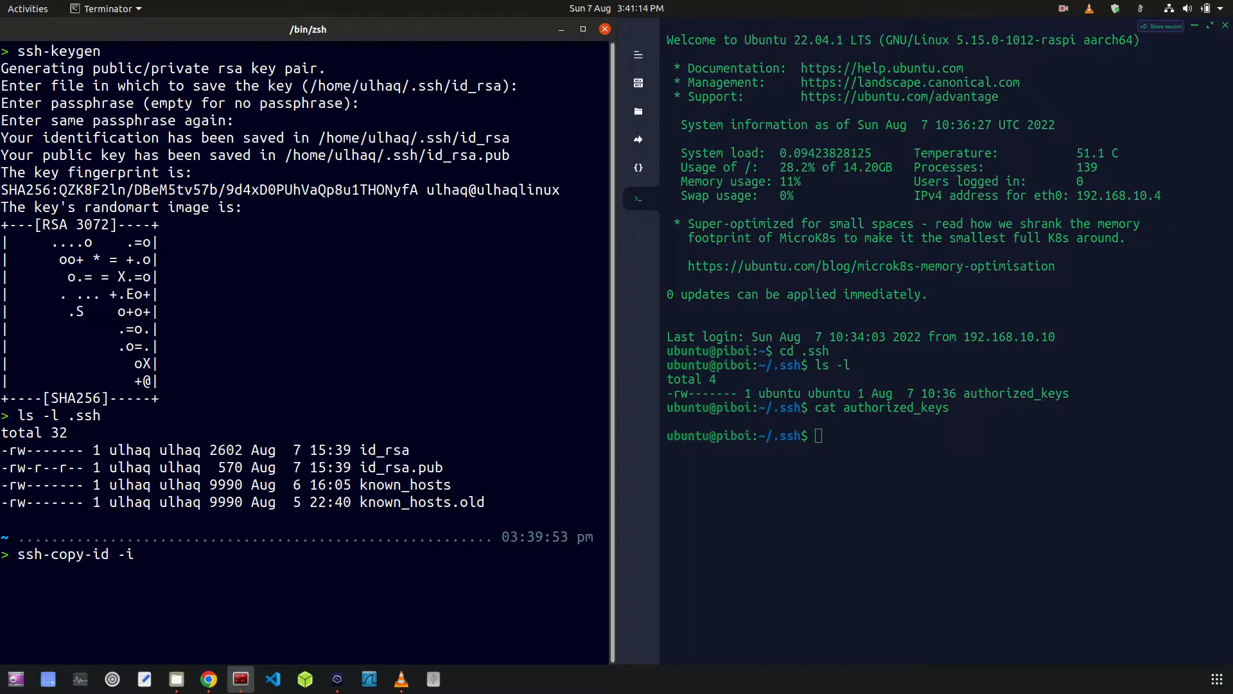
text(~)
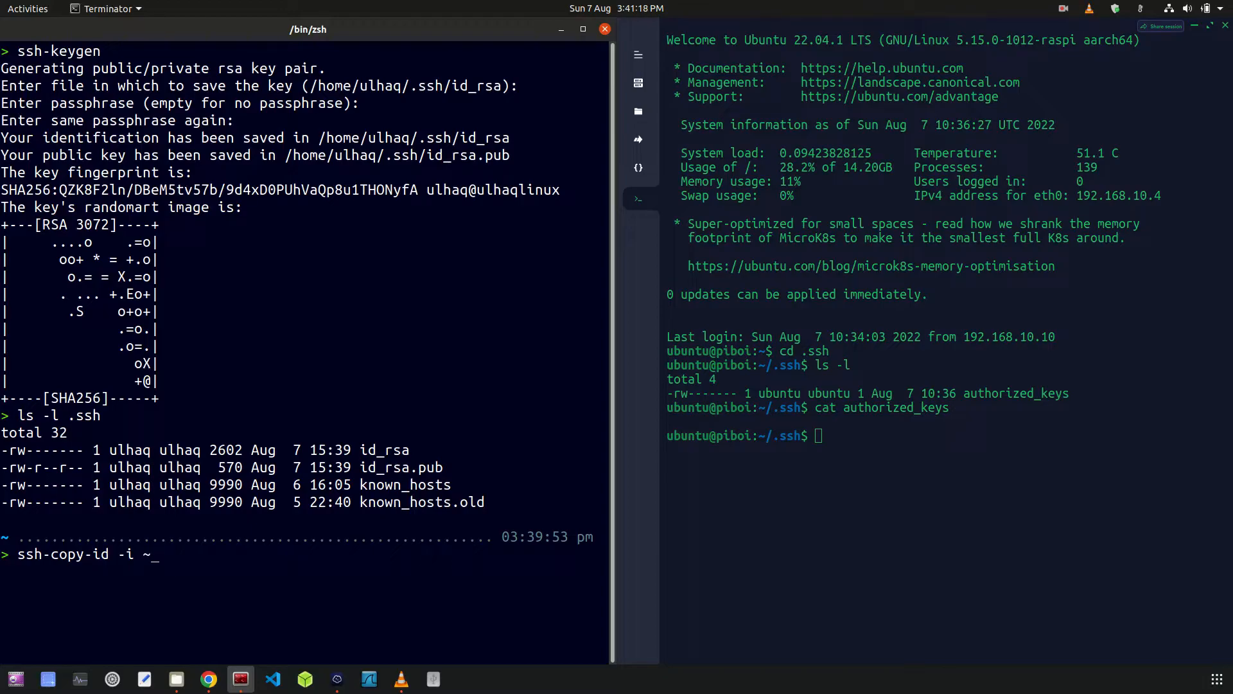
text(/.)
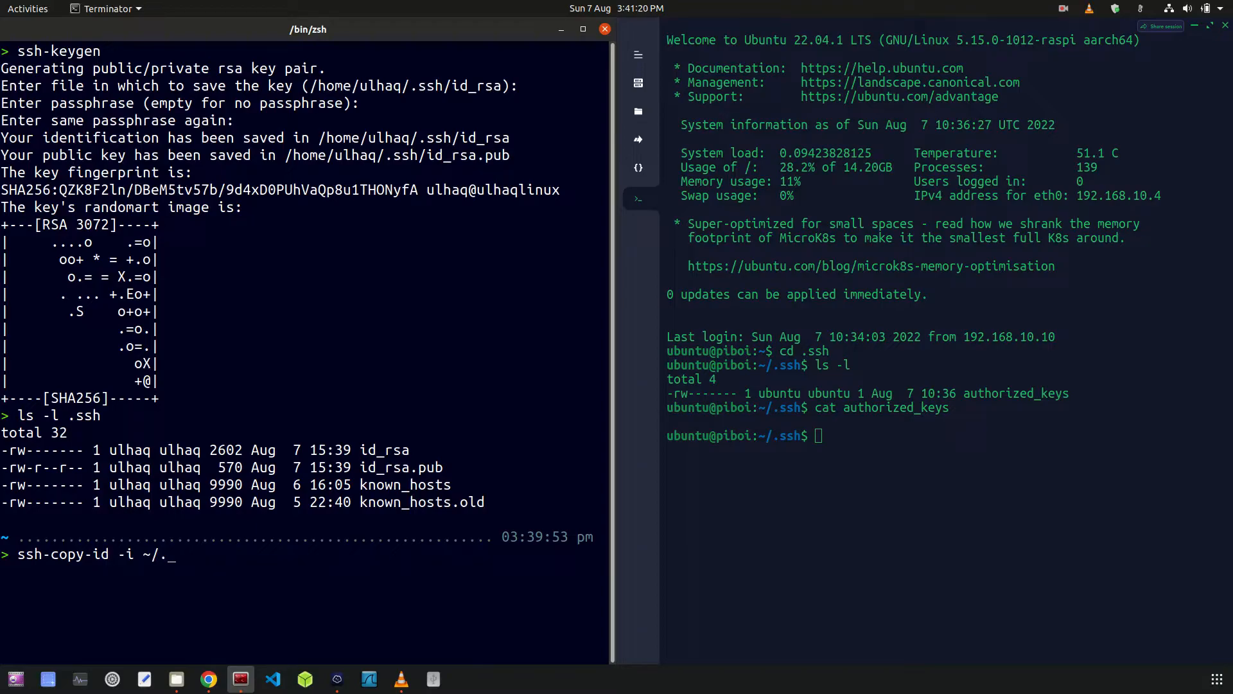
text(ssh/)
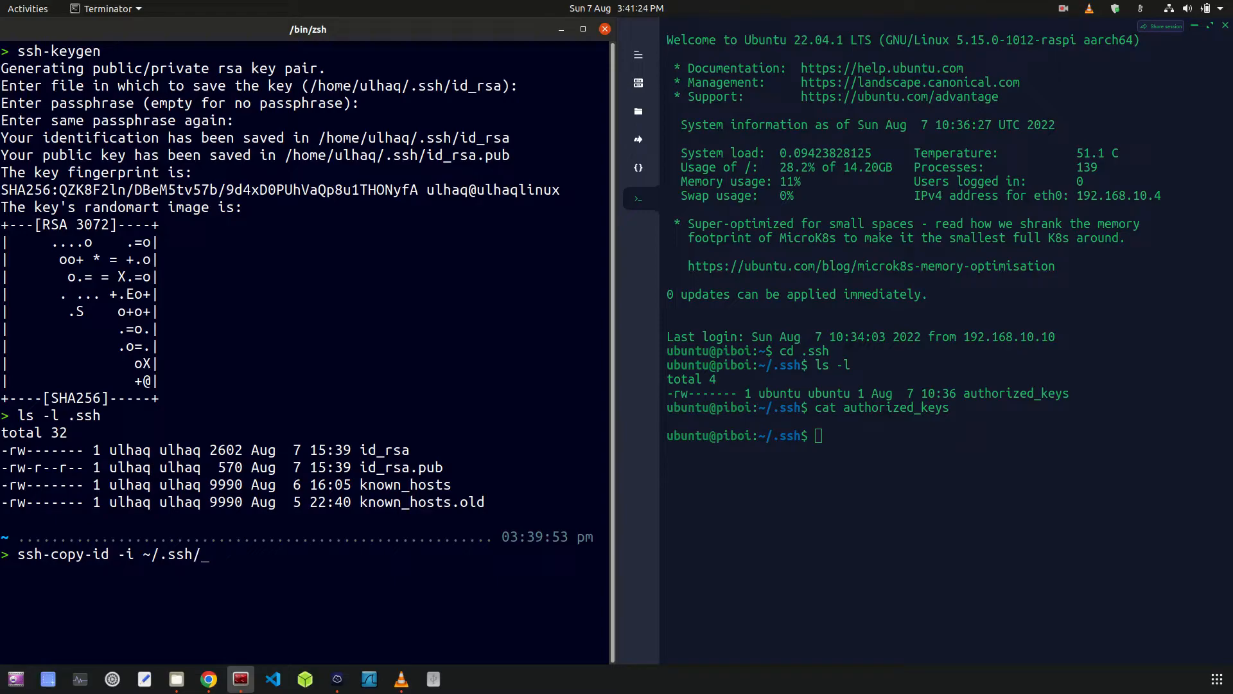
text(id_rsa/)
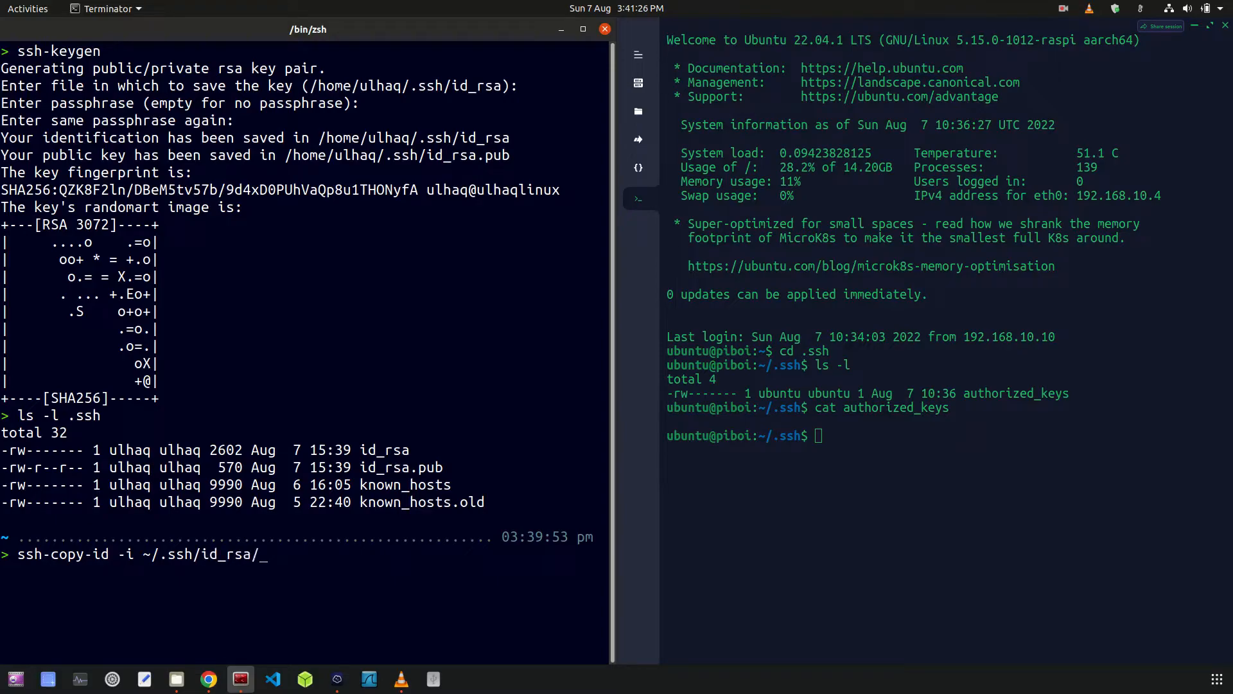
text(p)
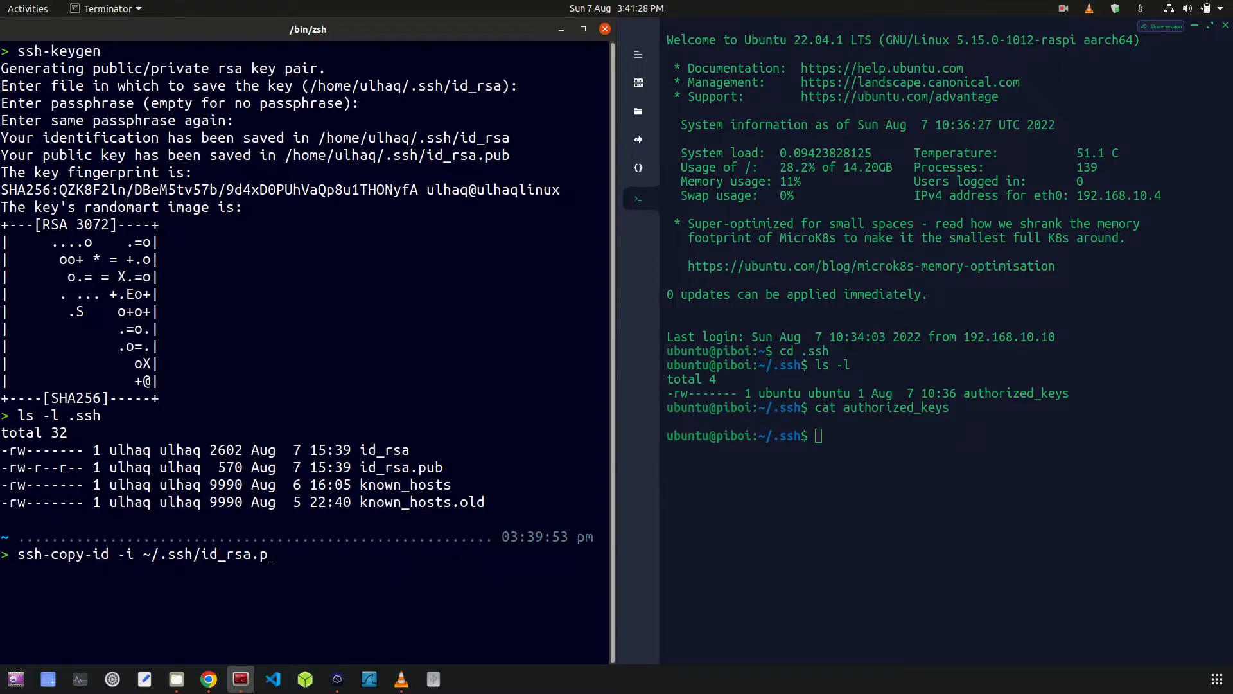
text(ub ubuntu@19.168)
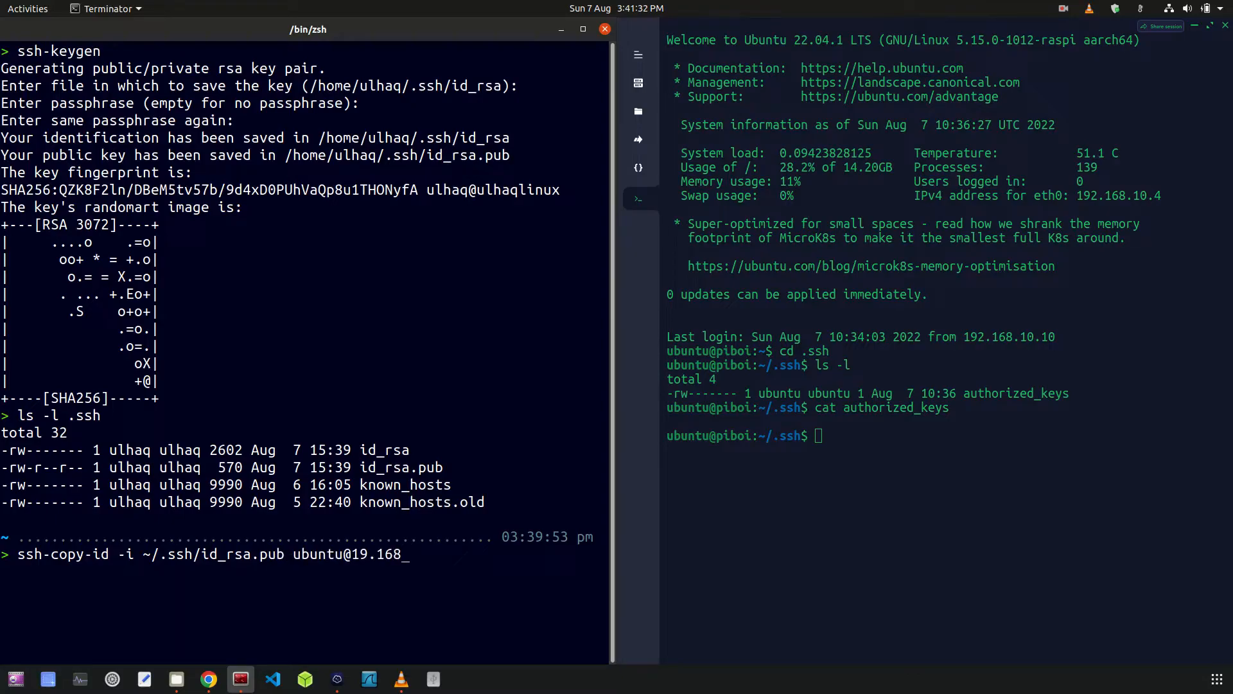
text(10.4)
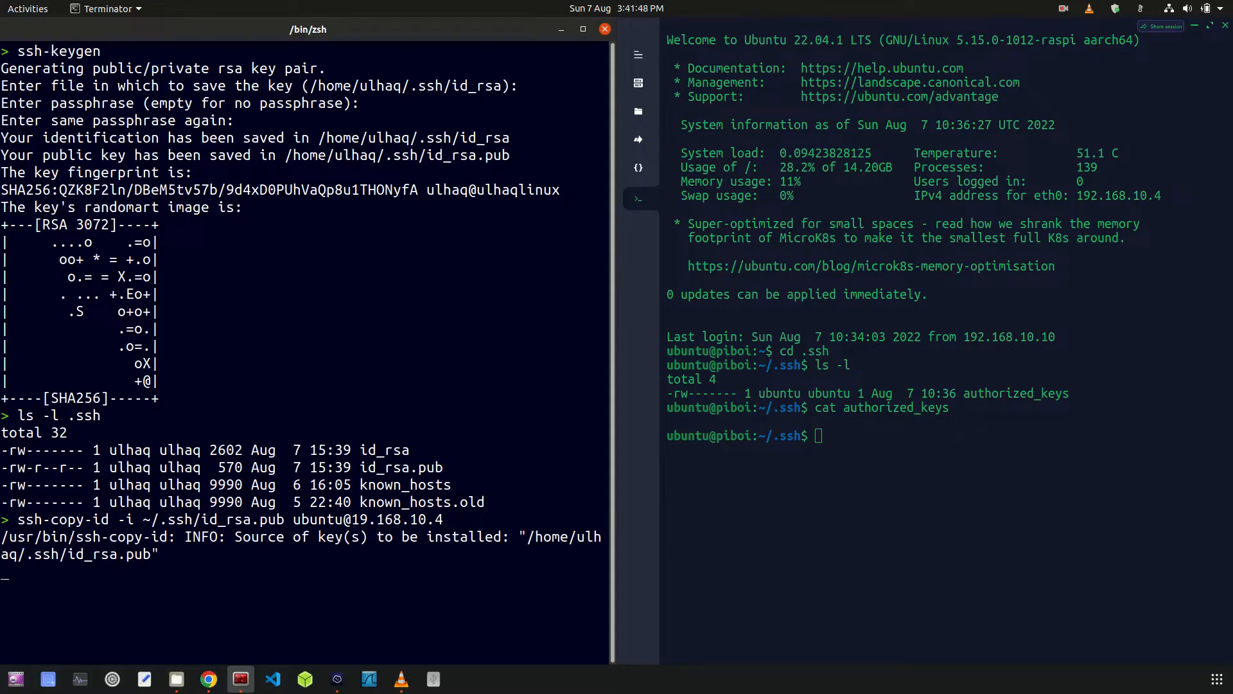
Suspend the attempt to the mistyped address and rerun, adding one key to the Pi
key(ctrl+z)
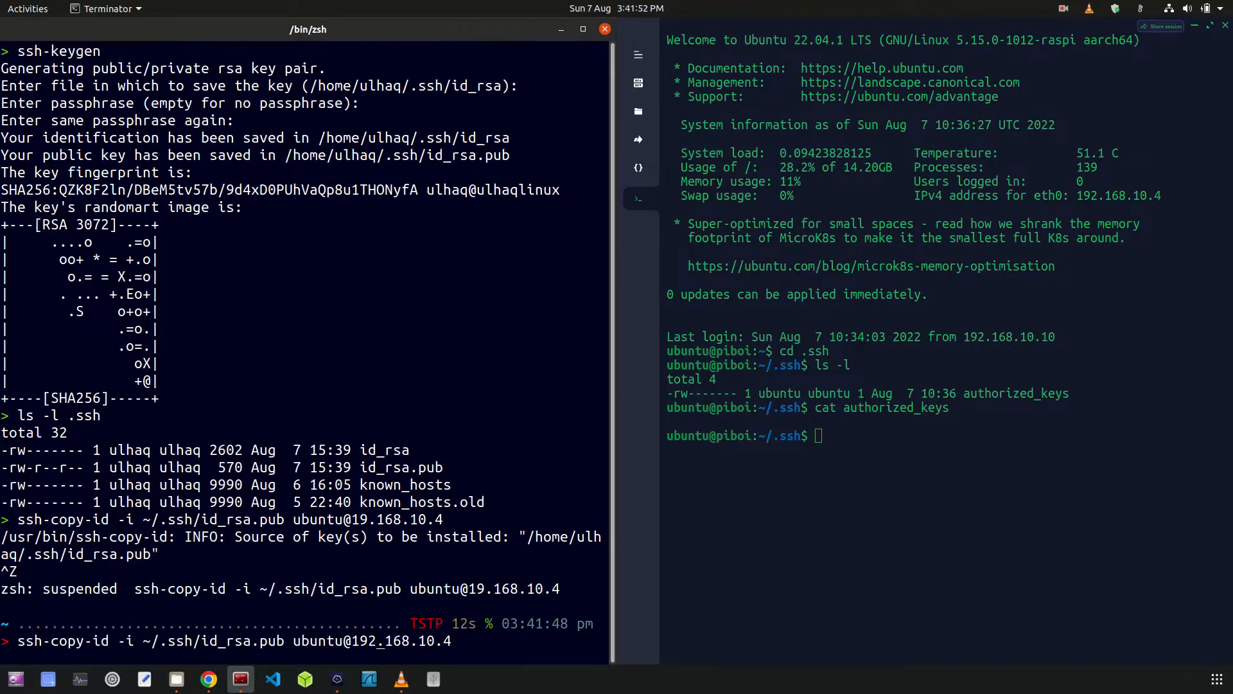
key(Return)
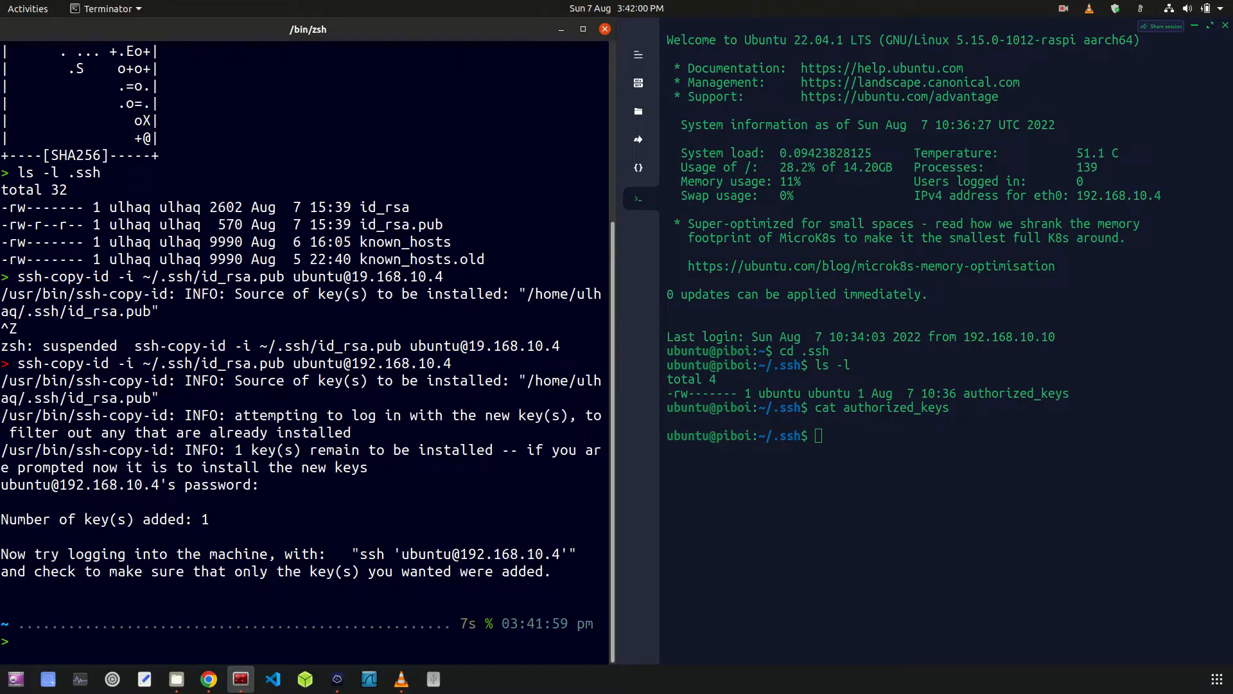
Print authorized_keys on the Pi, now showing the ulhaq@ulhaqlinux RSA key
text(cat)
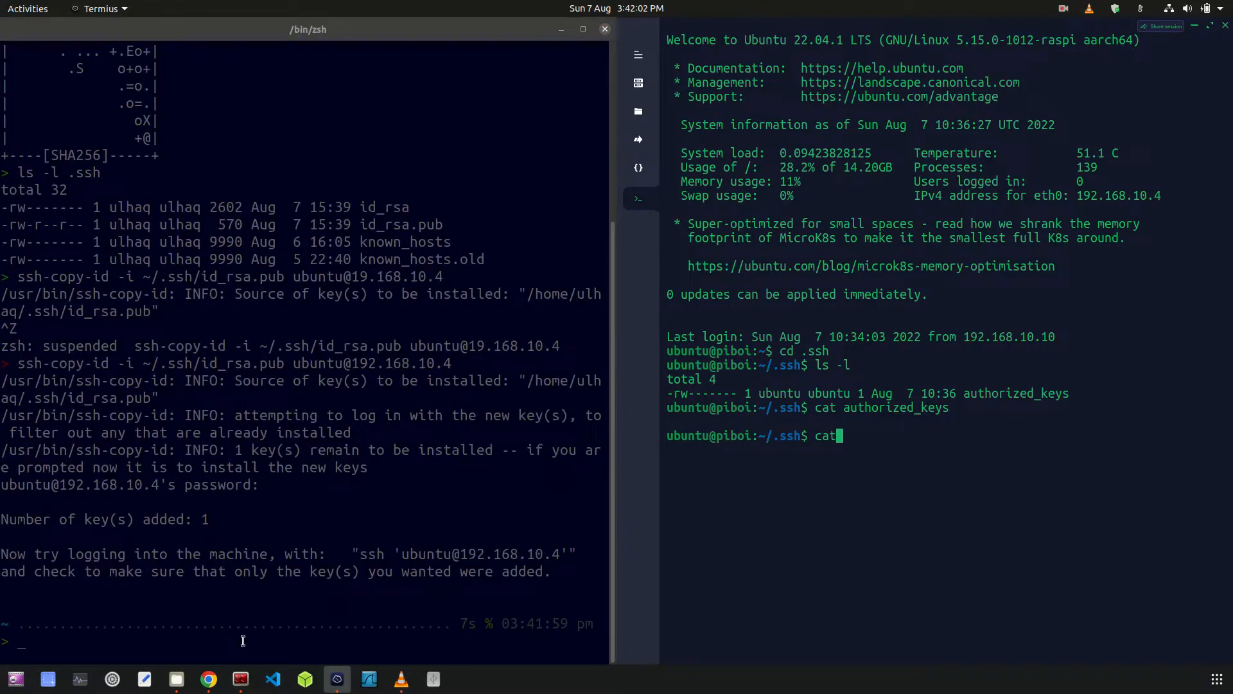
text(authorized_keys)
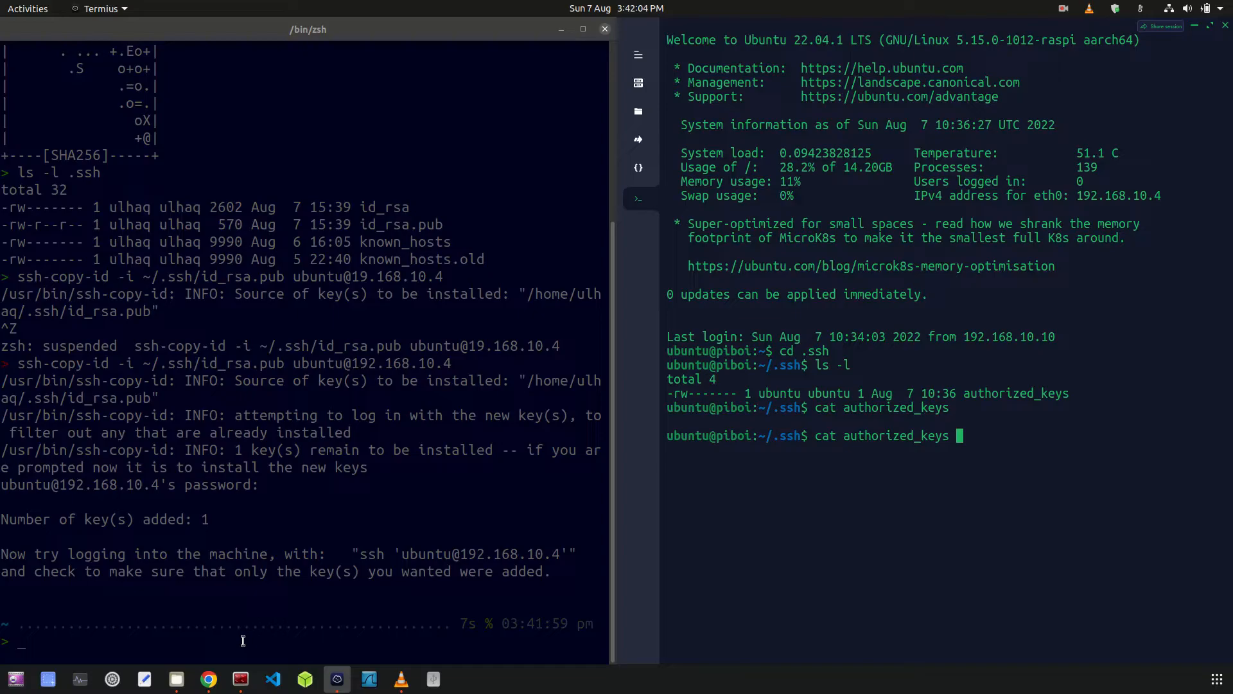
key(Return)
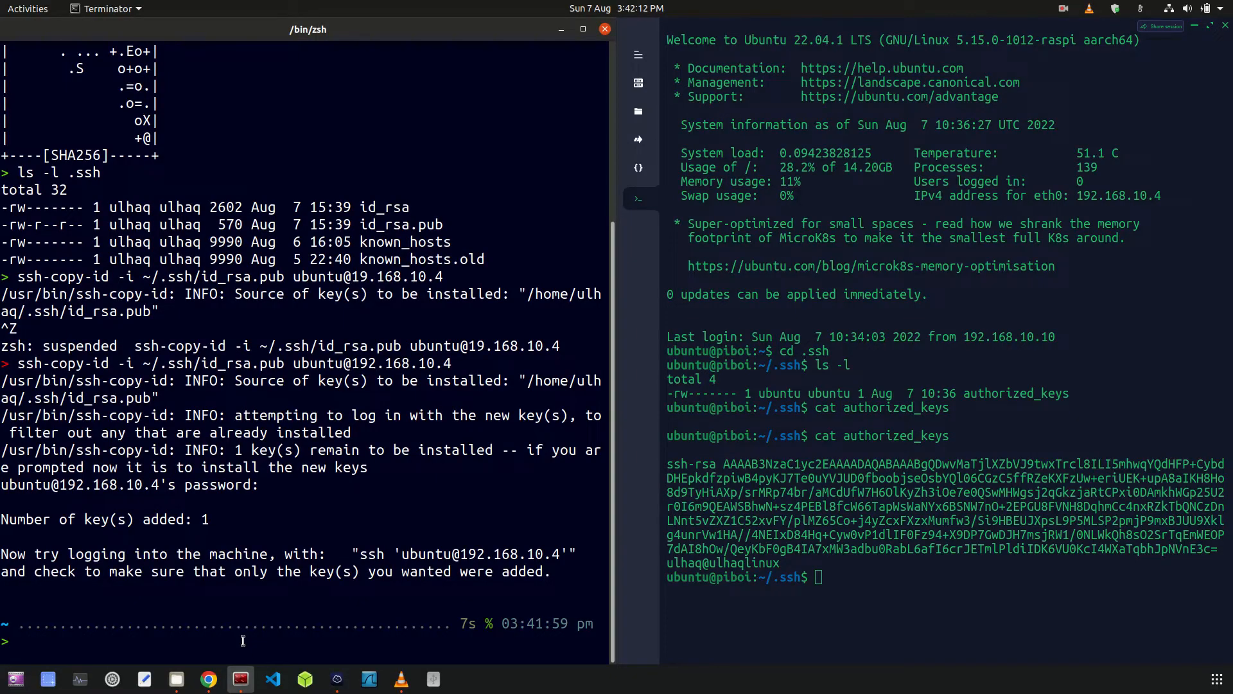
text(ssh u)
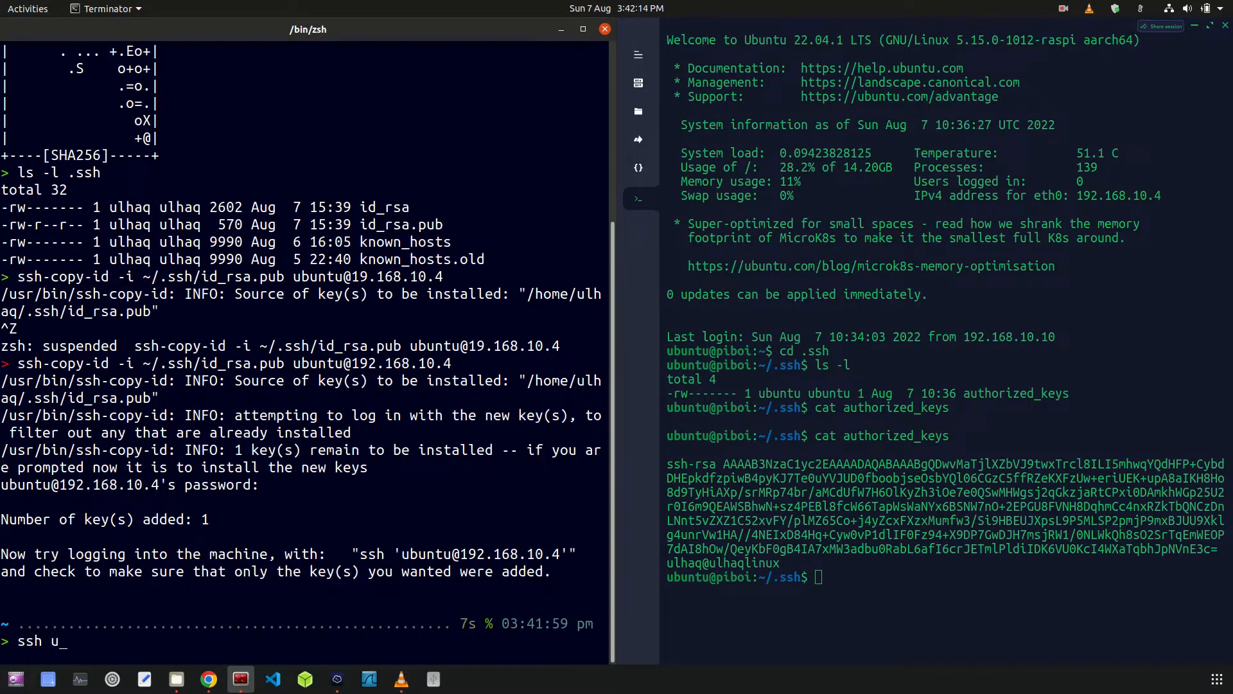
text(buntu@192.16)
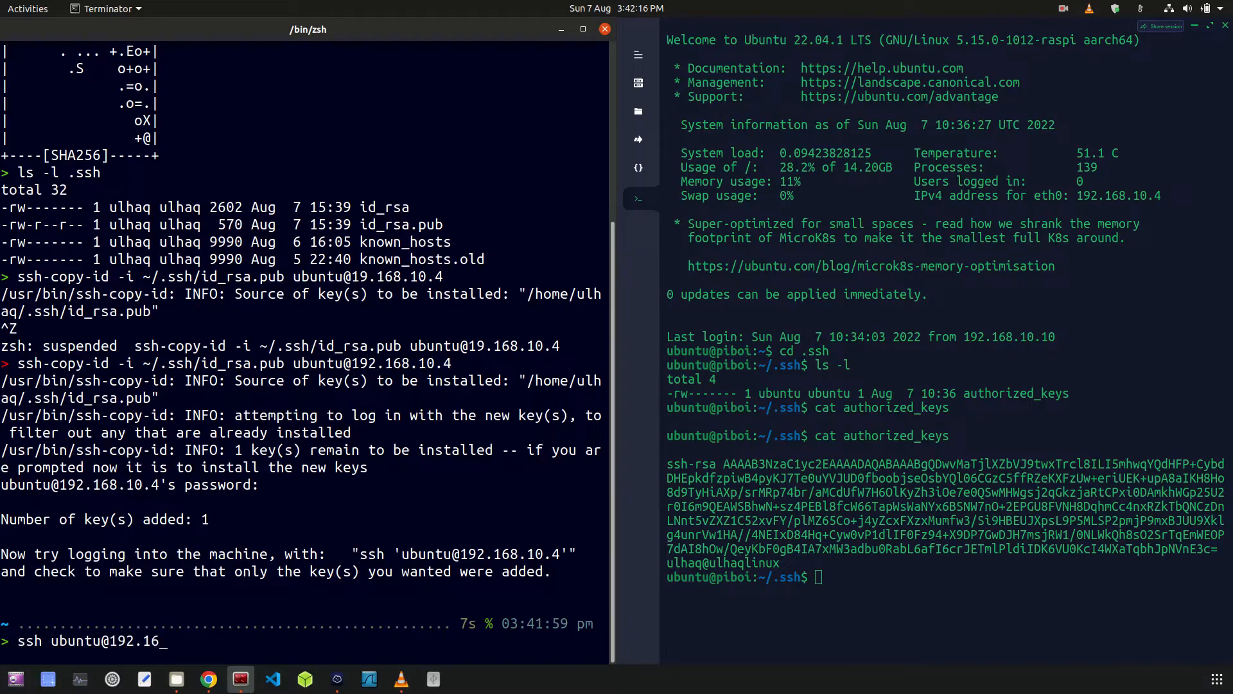
text(8.10.4)
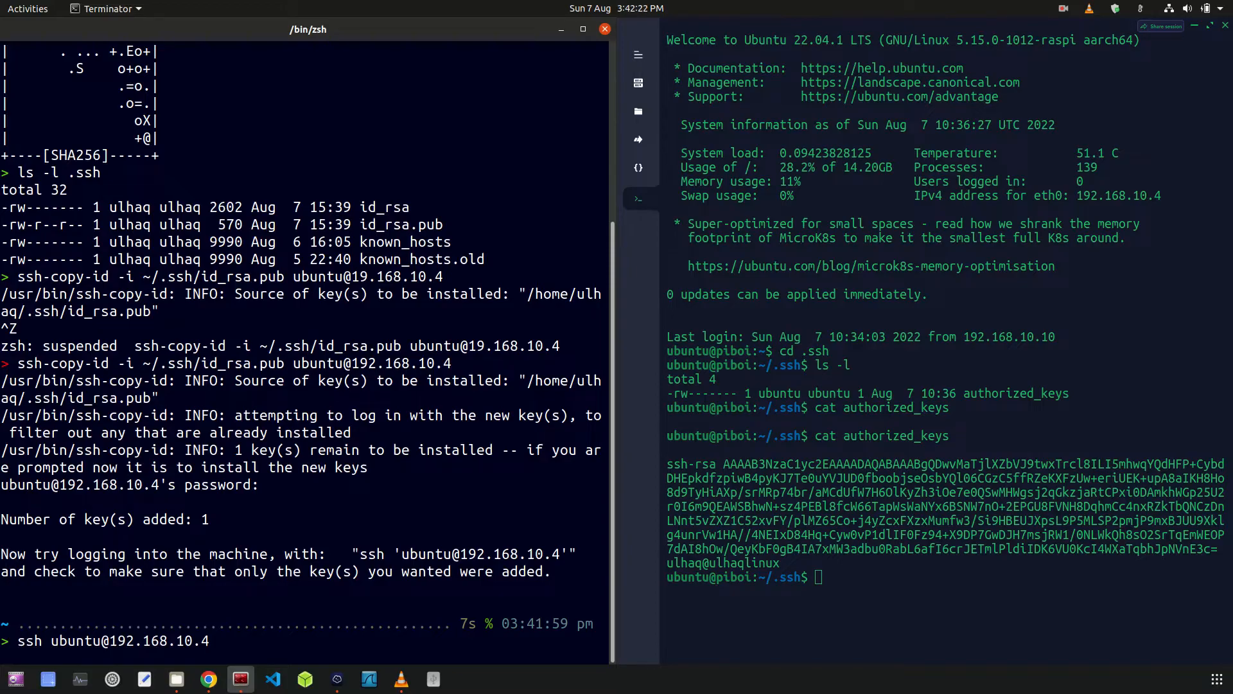
key(Return)
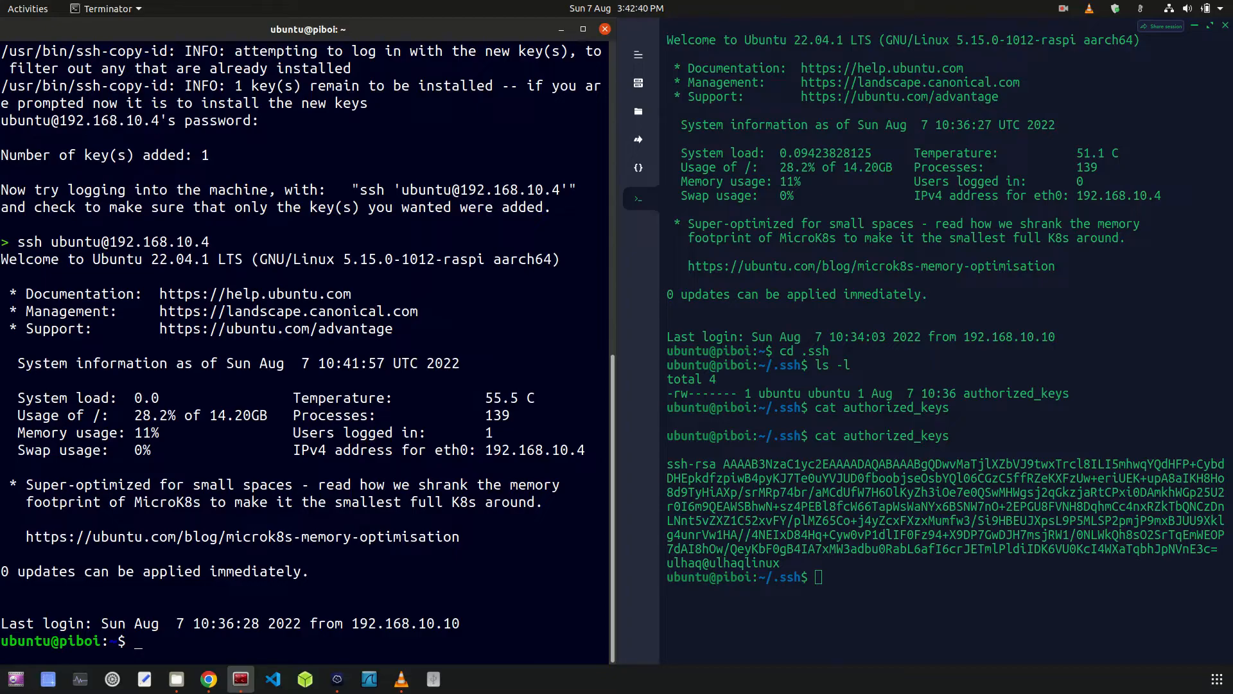
mouse_move(731, 466)
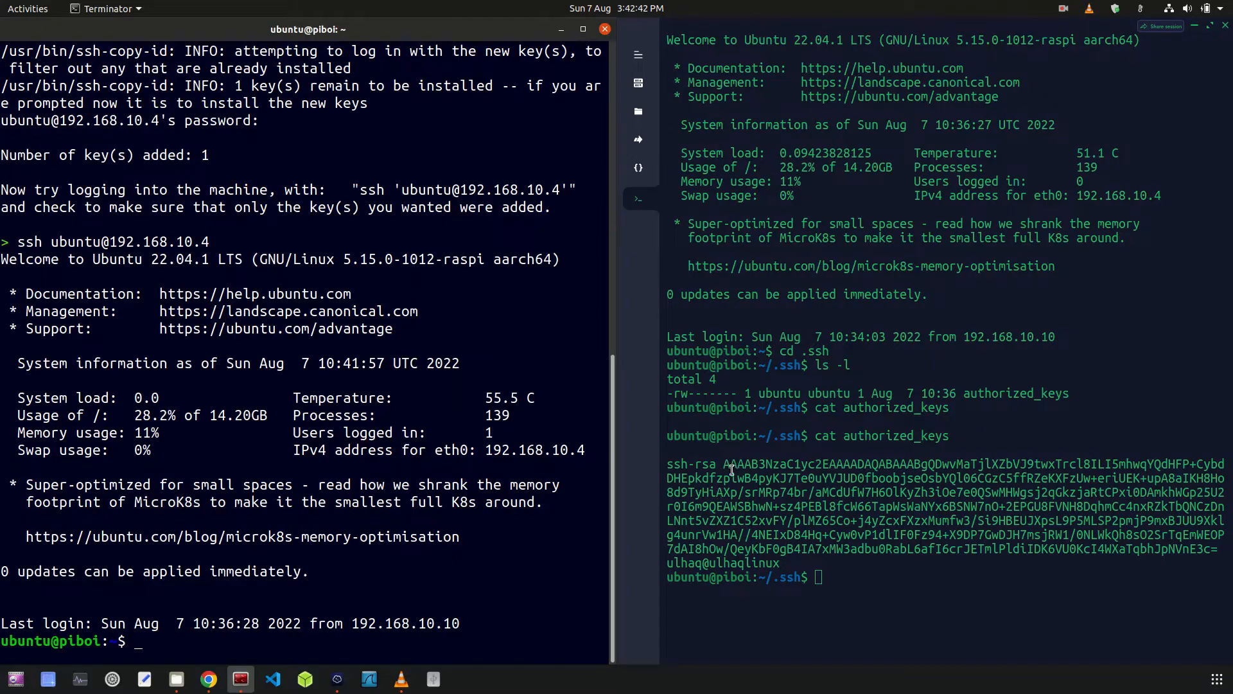
mouse_move(791, 506)
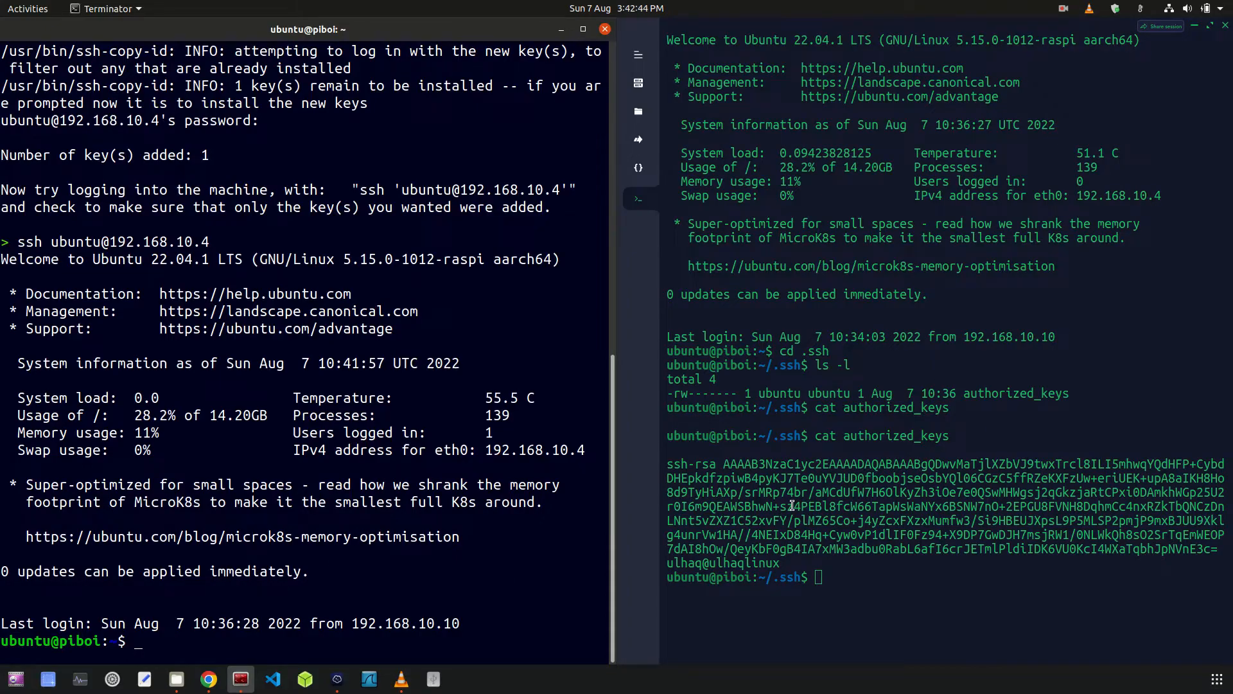